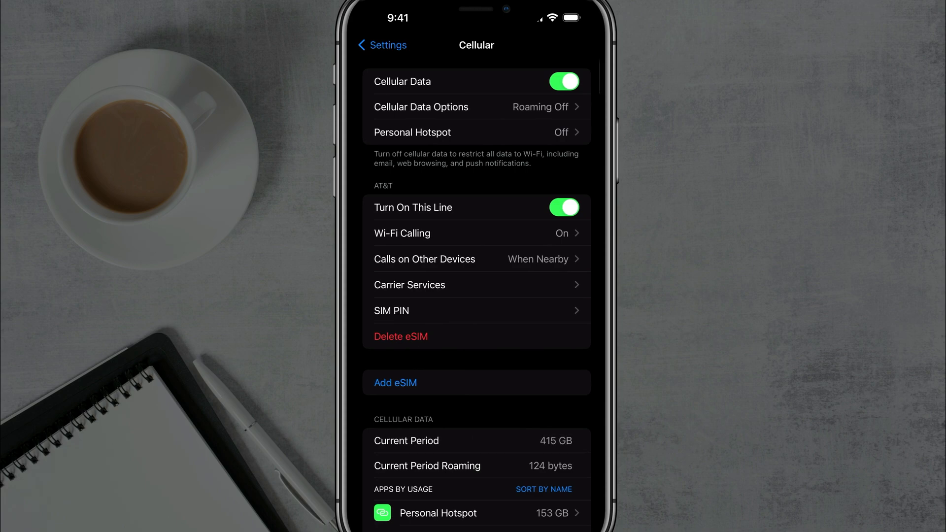
- Scroll to the bottom of the Cellular settings to check the Last Reset date
scroll("down", 3)
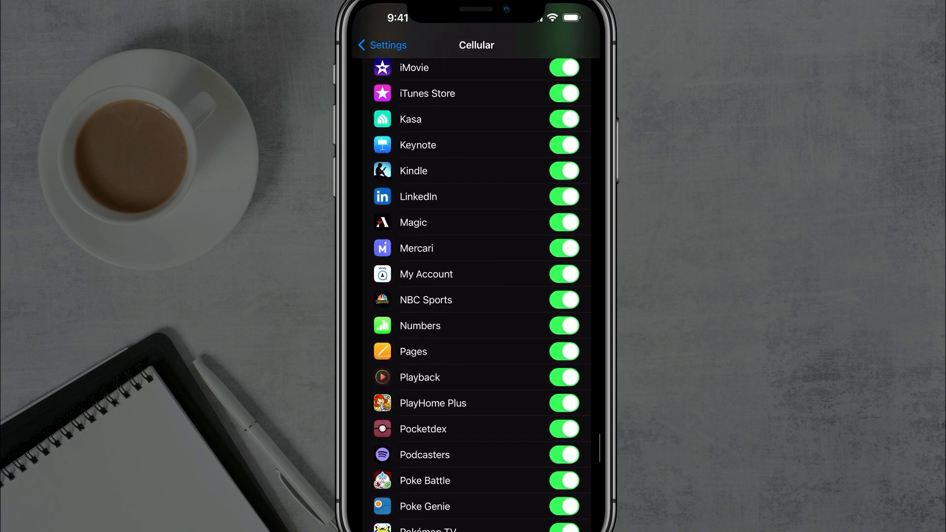
scroll("down", 3)
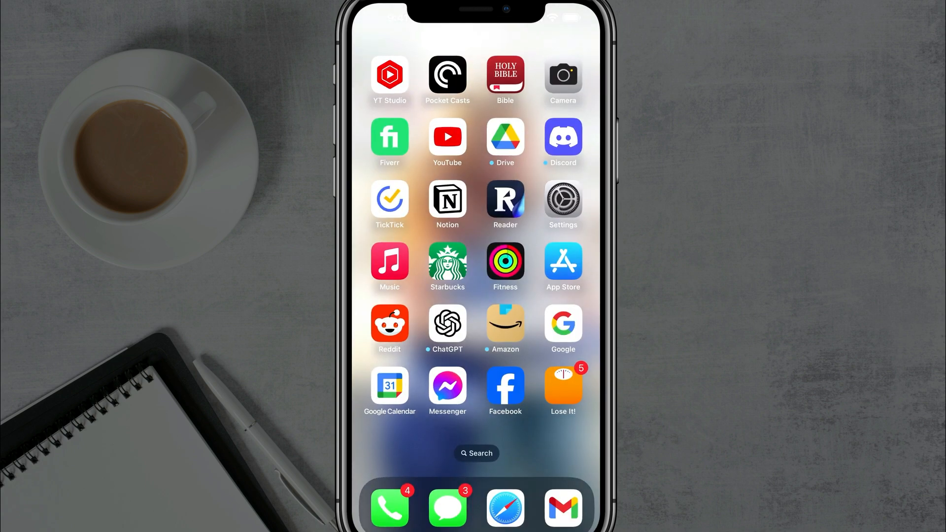
- In Safari, go to the Apple Support iPhone page and start signing in to My Support
left_click(505, 507)
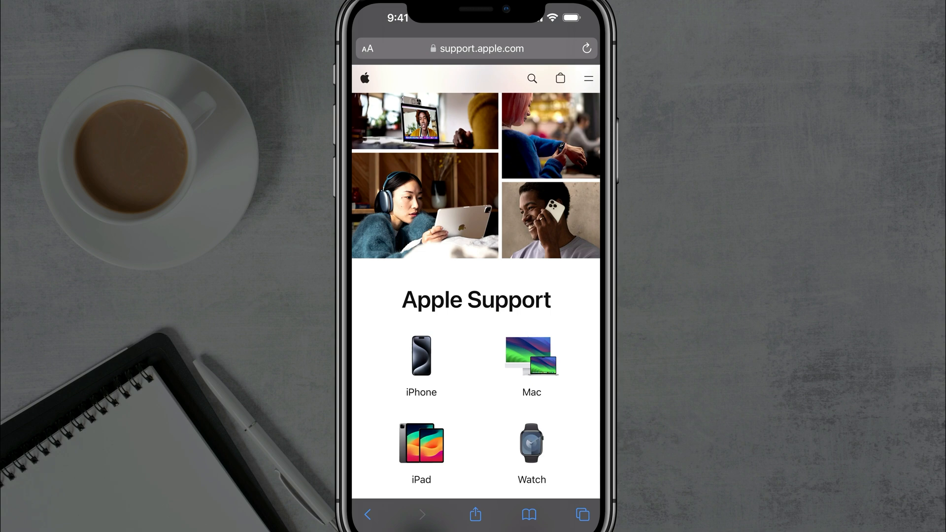
left_click(421, 356)
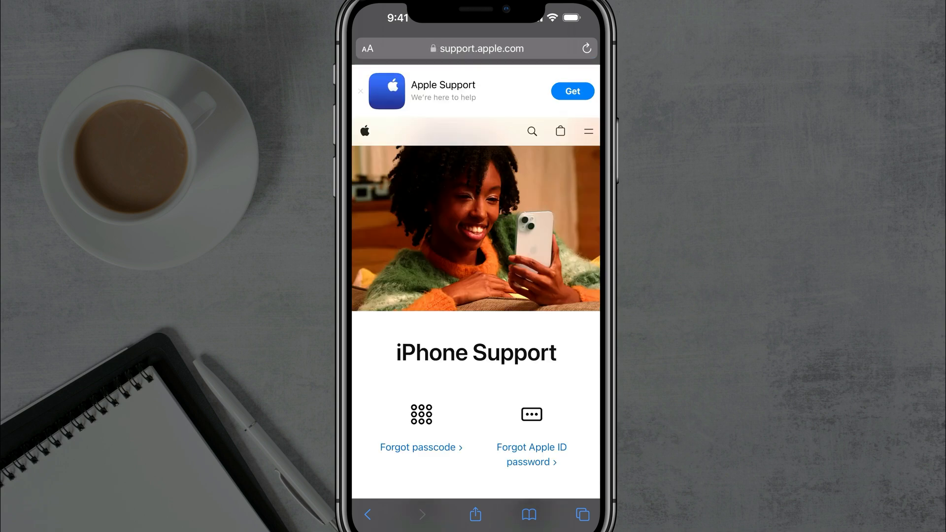
scroll("down", 3)
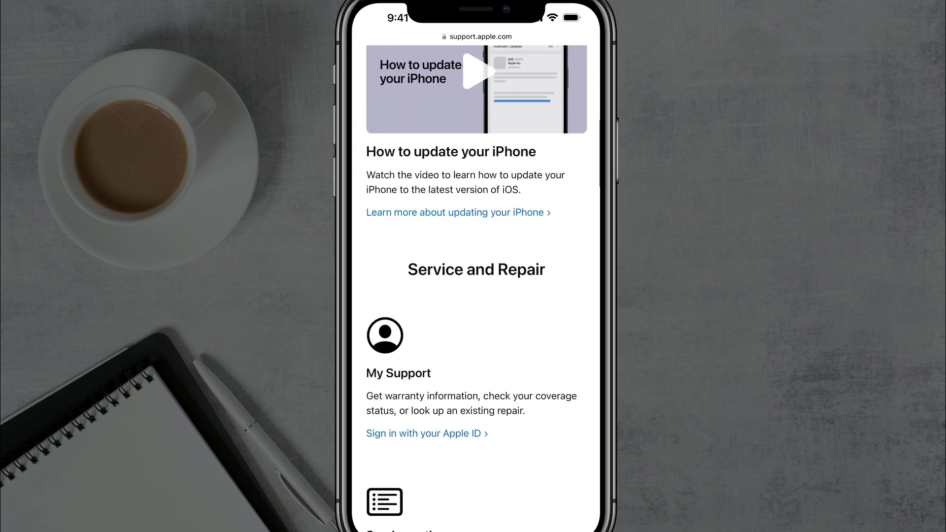
scroll("down", 3)
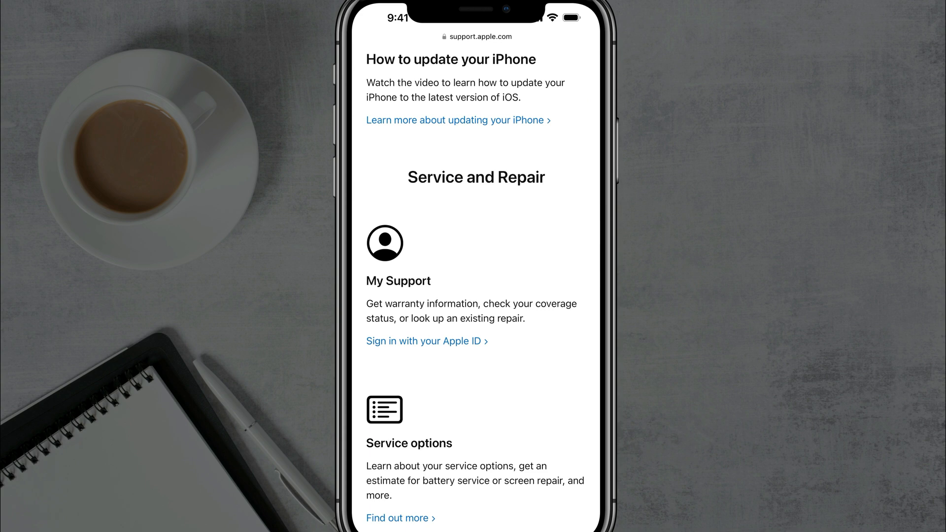
left_click(427, 341)
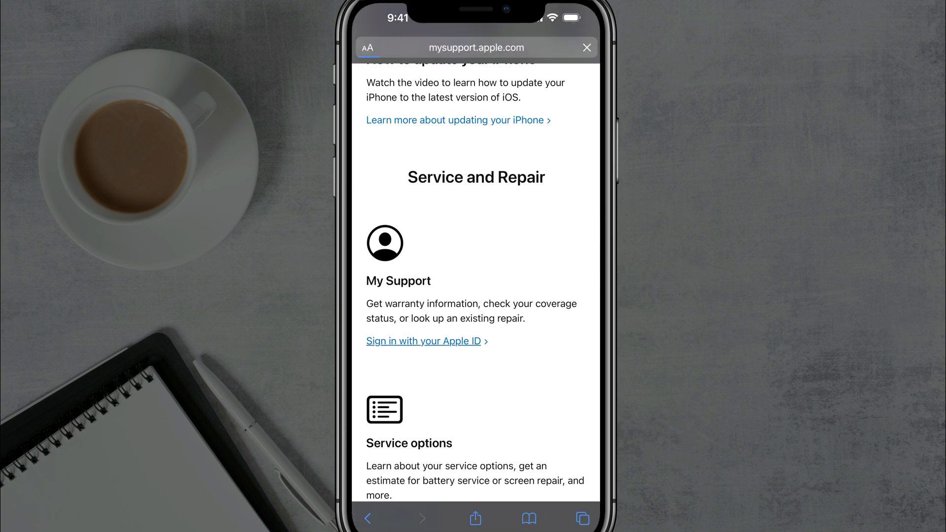
- Finish signing in to My Support and show the full My Devices list
left_click(424, 341)
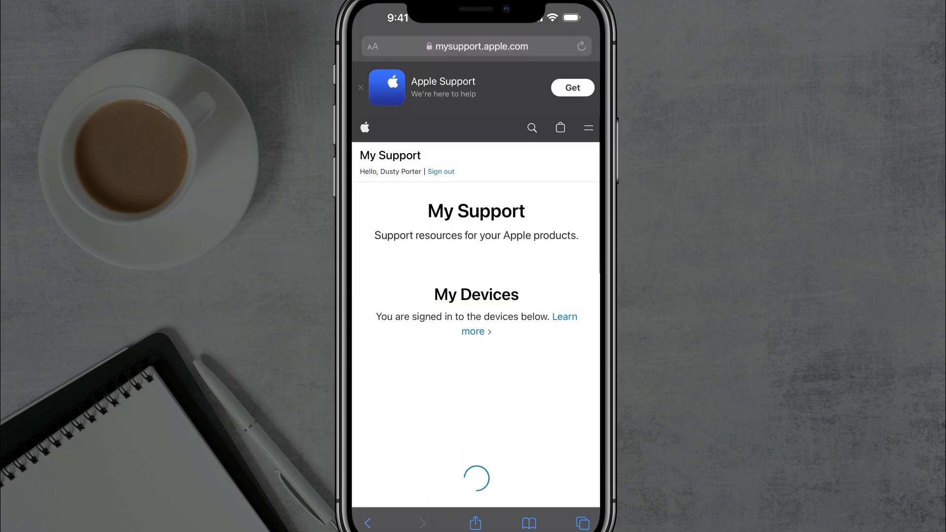
scroll("down", 3)
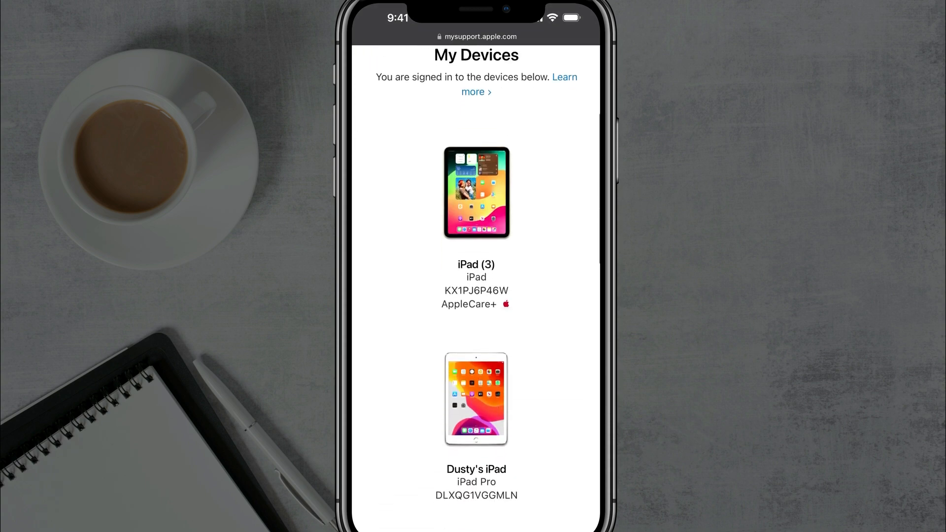
scroll("down", 3)
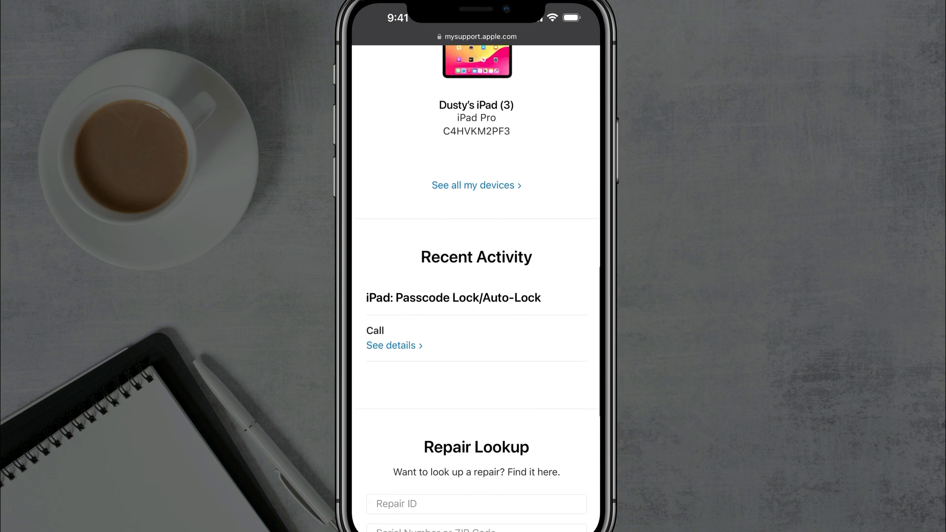
left_click(476, 186)
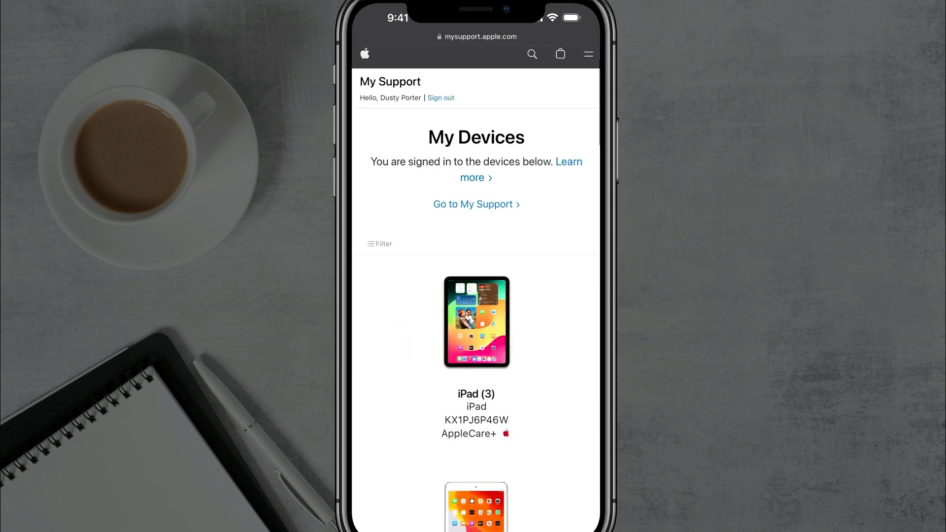
- Filter the device list to iPhone so only the iPhone 15 Pro Max shows
left_click(380, 243)
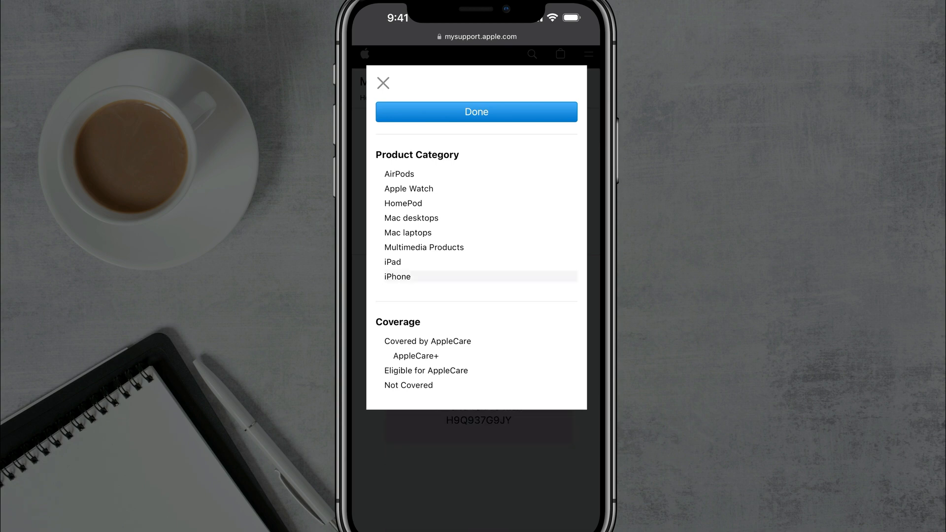
left_click(476, 112)
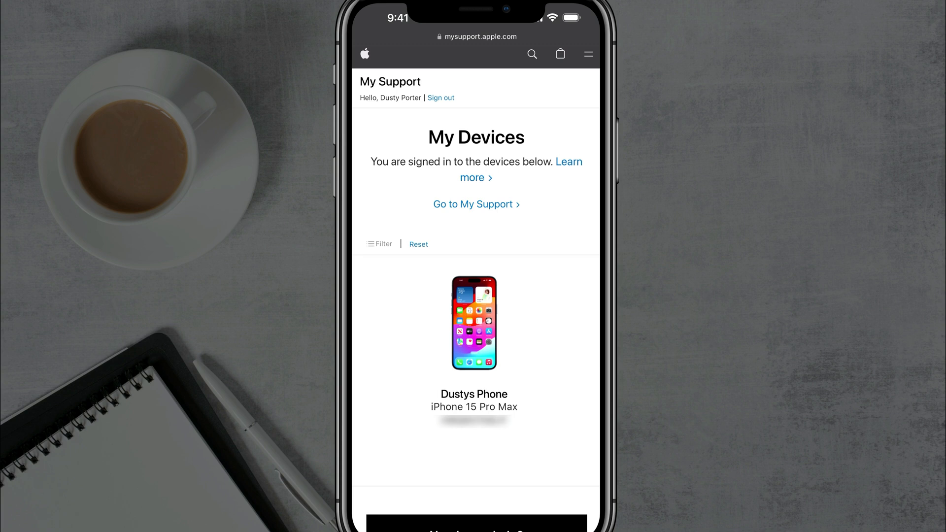